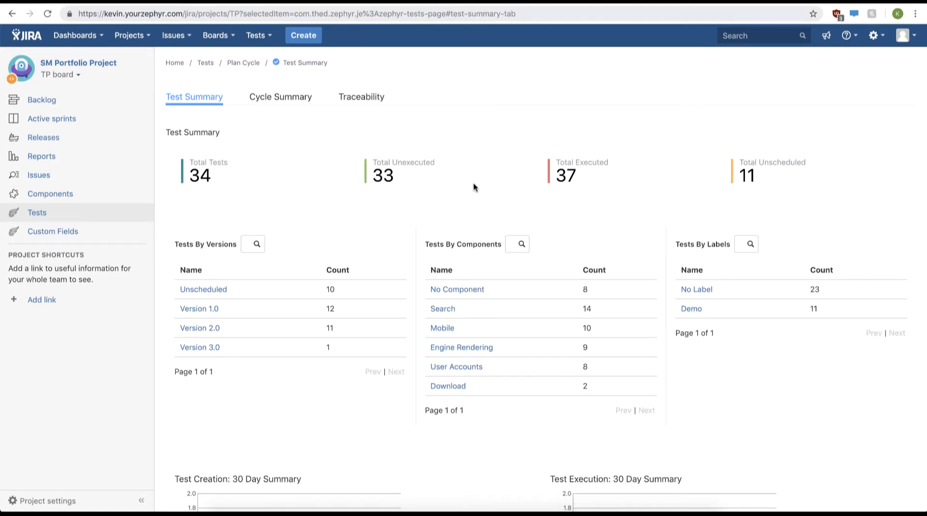
mouse_move(440, 176)
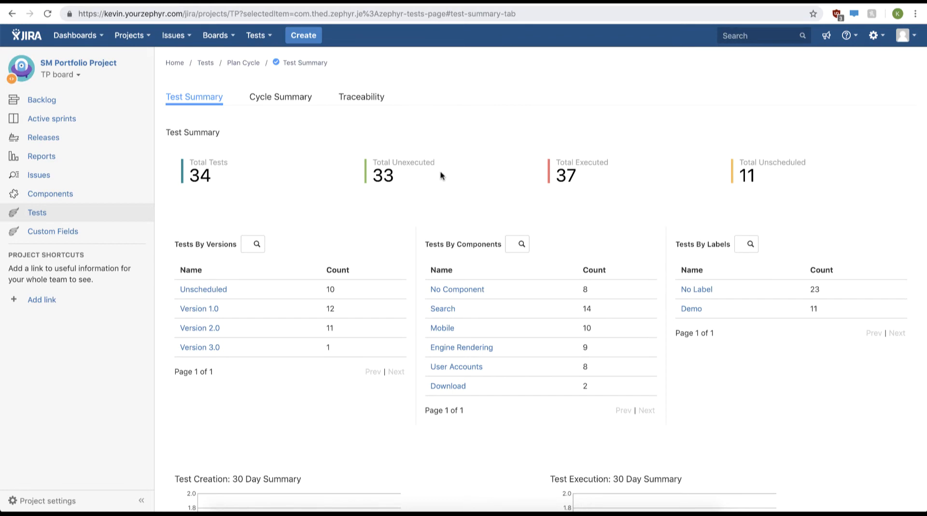
Step: From Cycle Summary, expand Version 3.0 and show the Sprint 1 cycle's four executions
left_click(280, 96)
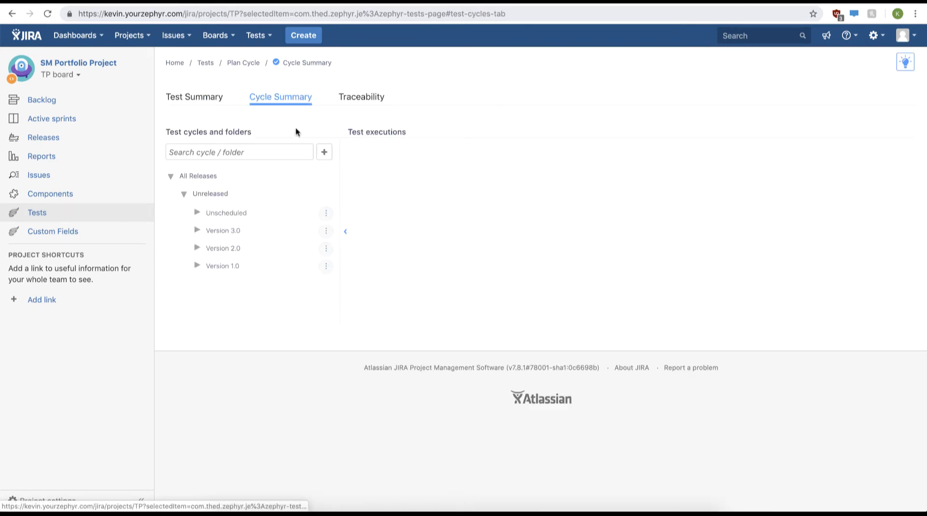
left_click(198, 230)
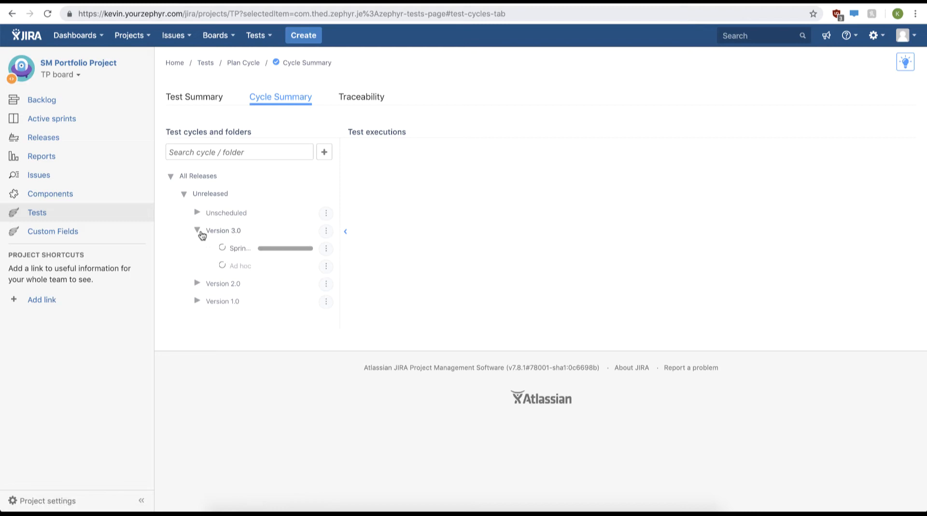
left_click(239, 248)
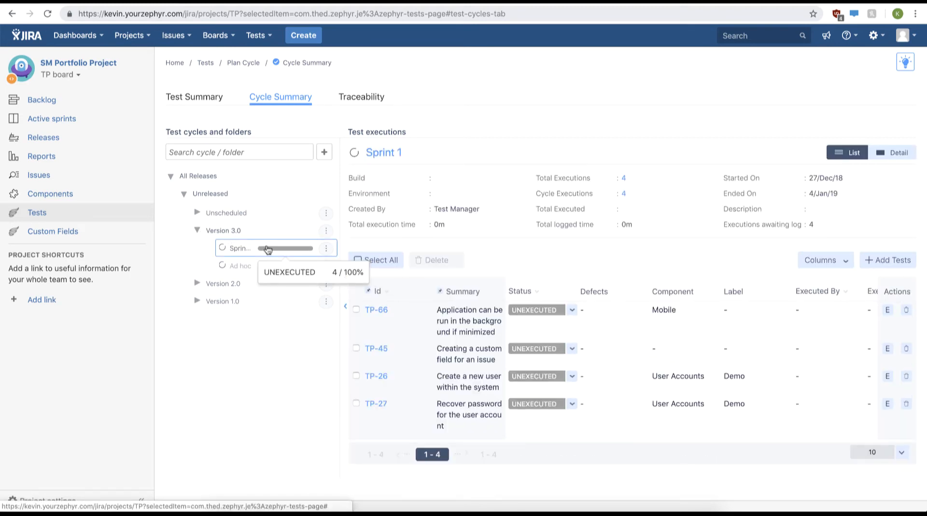
mouse_move(887, 260)
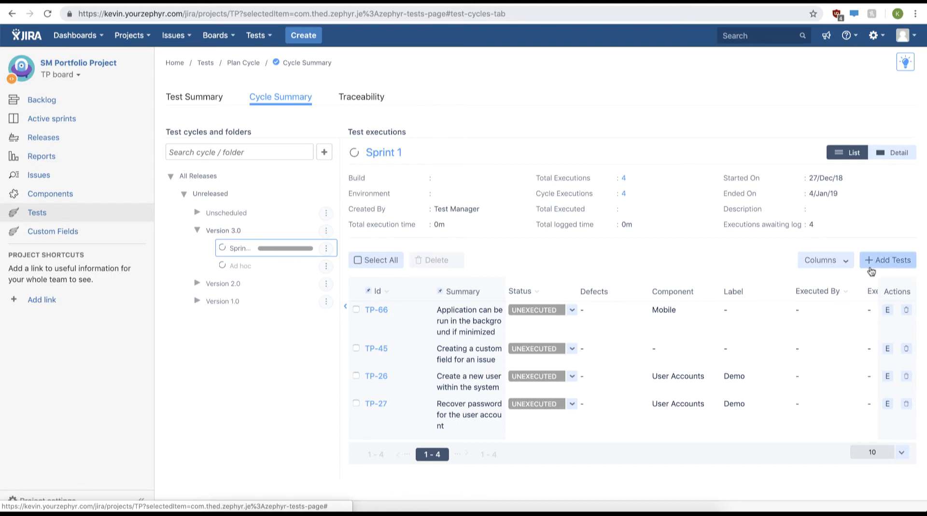
Step: Add test TP-10 to Sprint 1 with Test Manager as the assignee
left_click(887, 260)
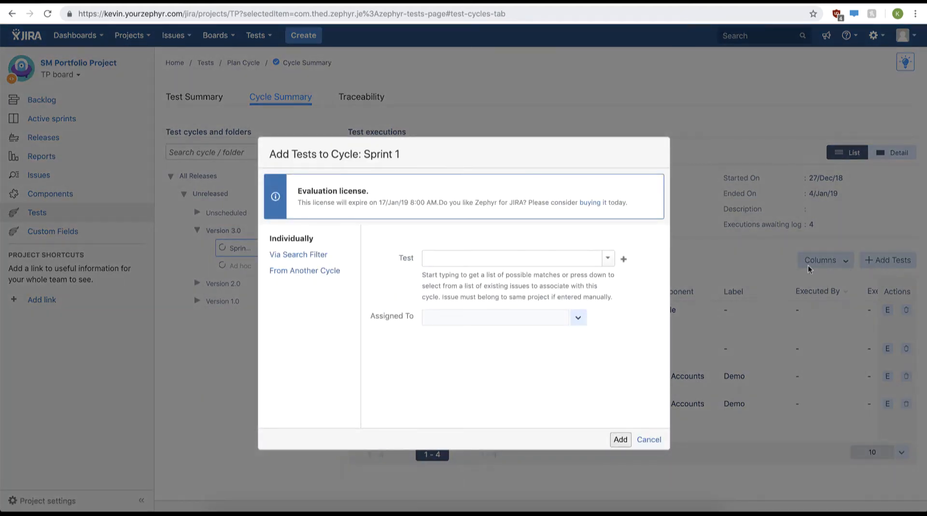
left_click(608, 258)
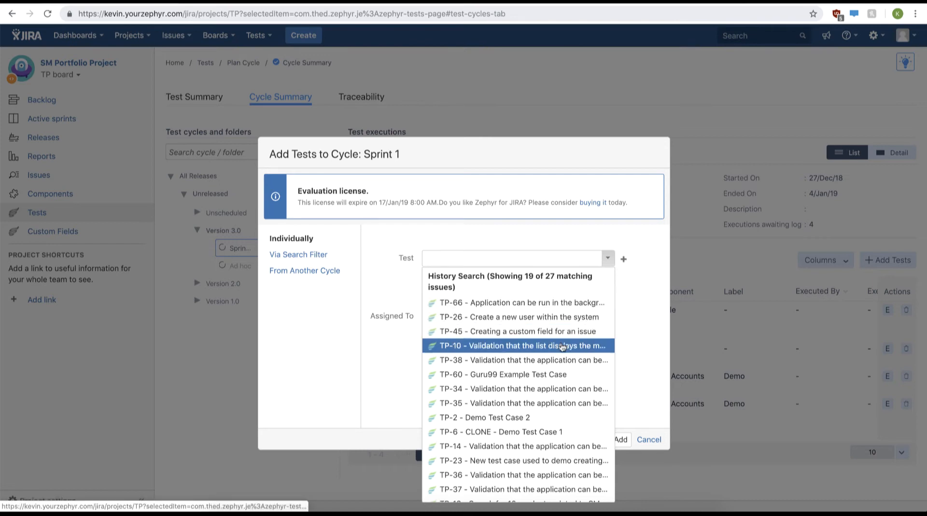
left_click(522, 345)
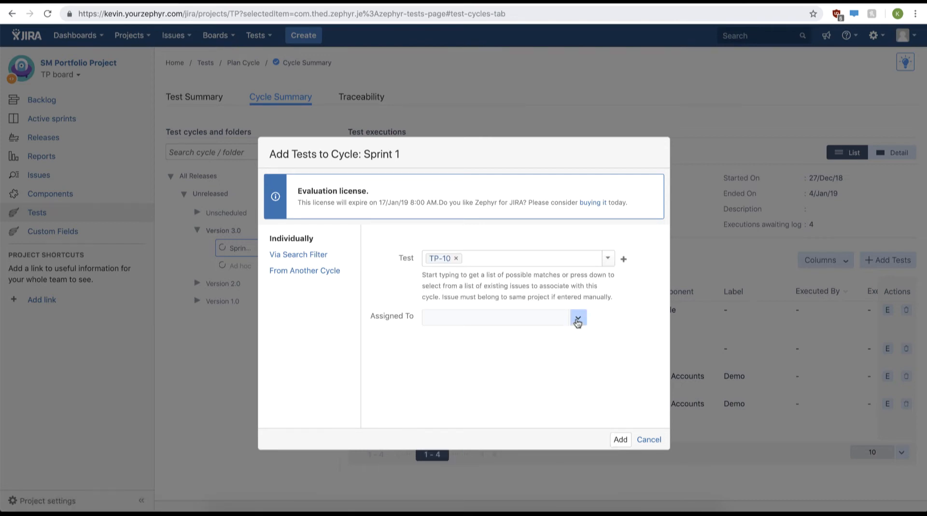
left_click(578, 317)
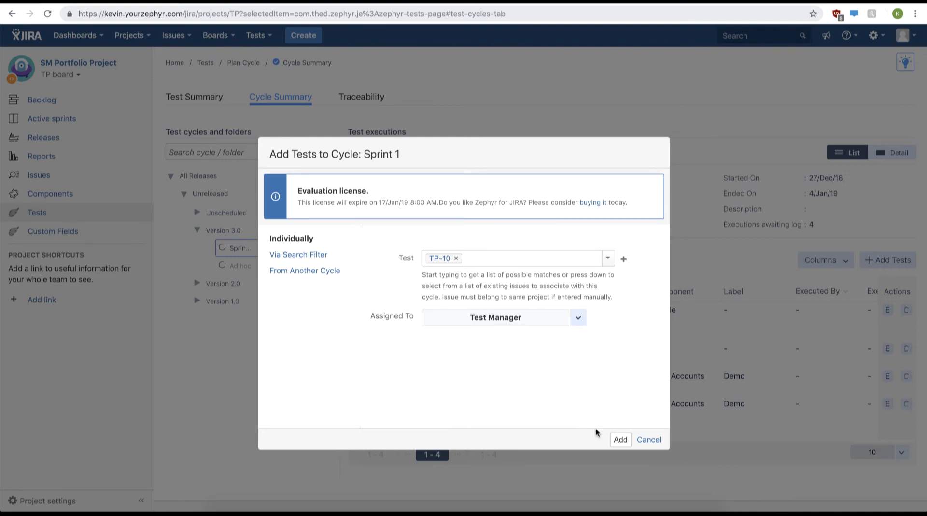
left_click(620, 439)
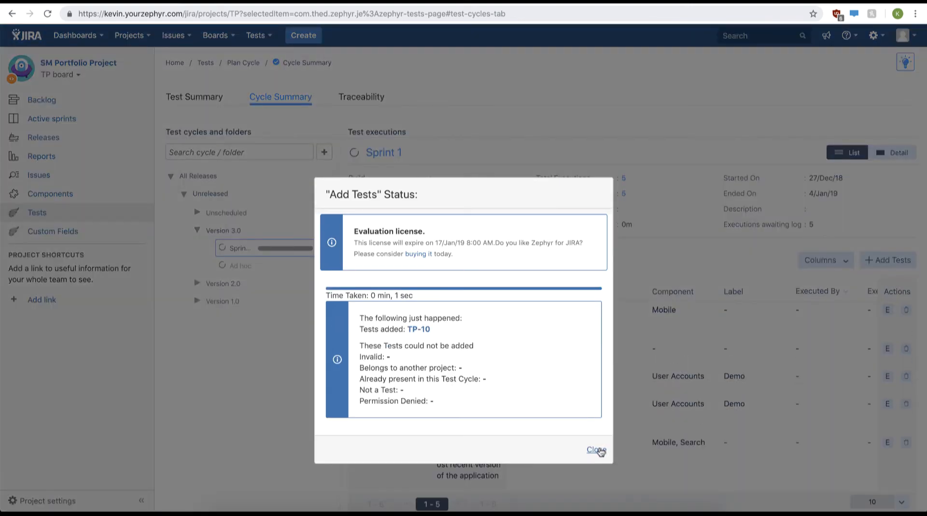
Step: Close the Add Tests status report so TP-10 shows as the fifth execution
left_click(596, 450)
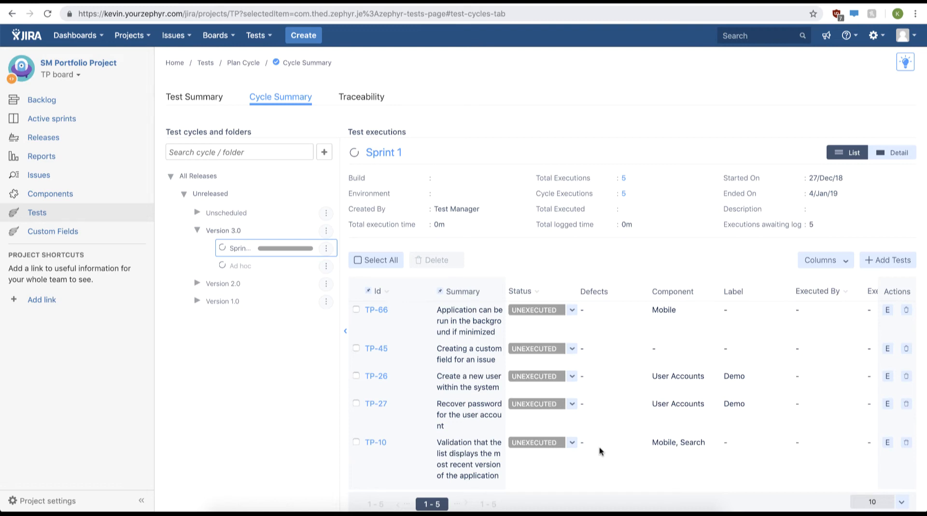
mouse_move(817, 447)
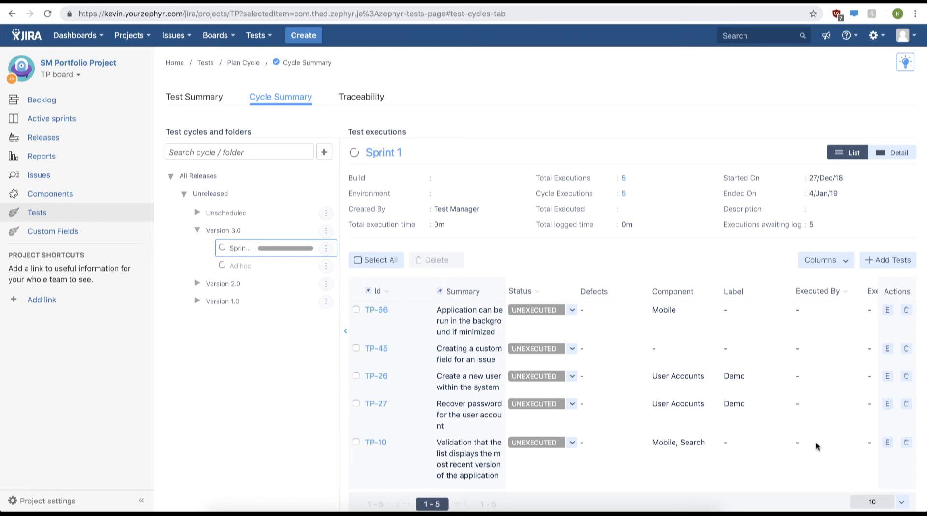
mouse_move(887, 311)
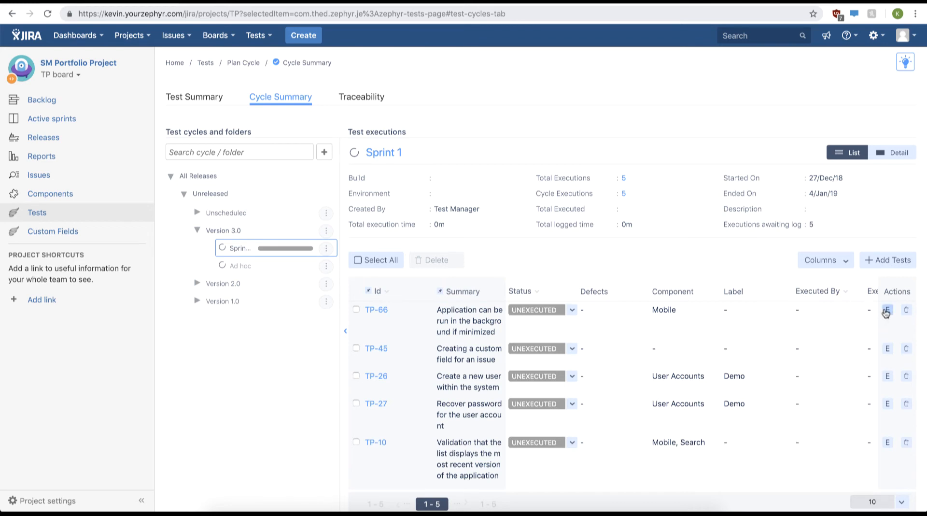
Step: Open TP-66's execution page and set its assignee to Test Manager via a 'test' search
left_click(887, 309)
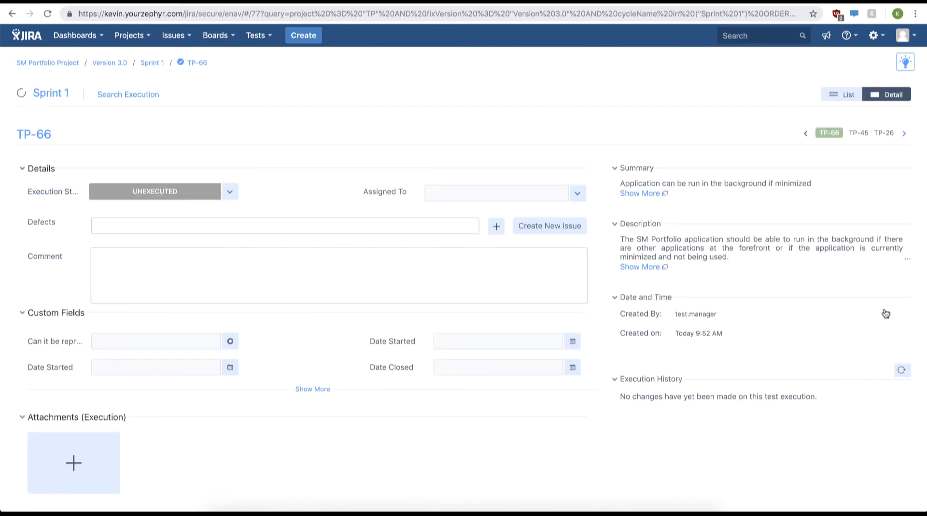
mouse_move(885, 312)
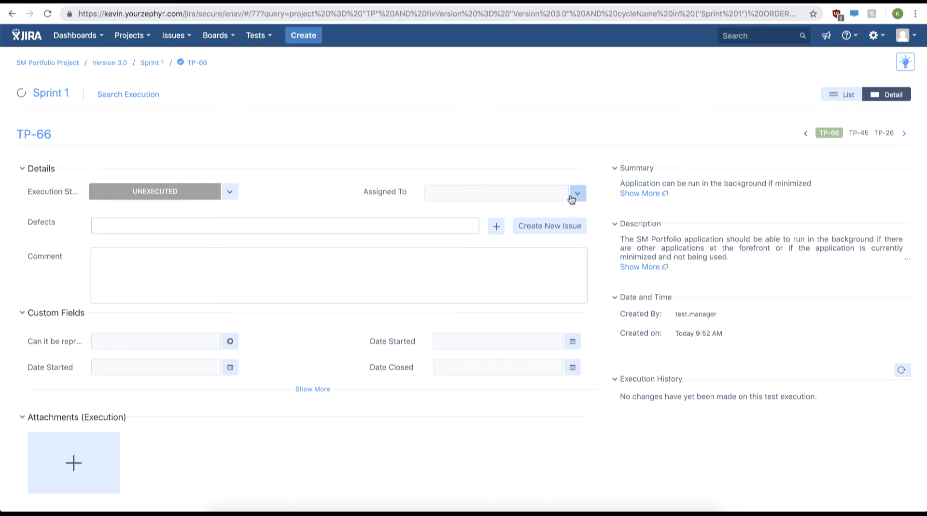
left_click(577, 191)
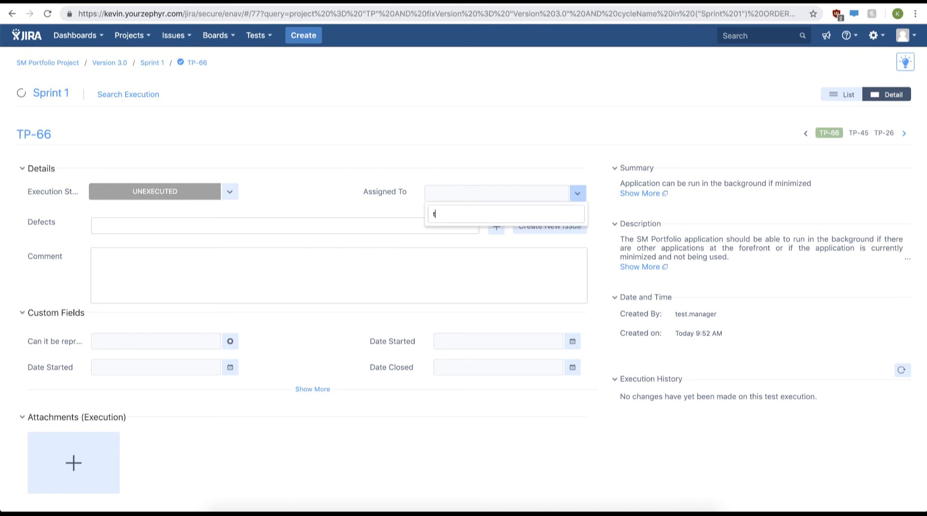
type("test")
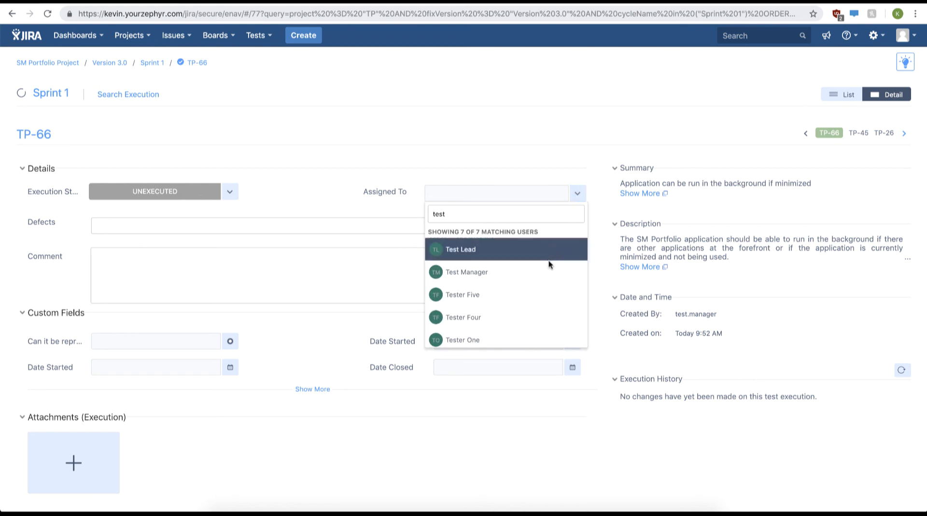
left_click(466, 272)
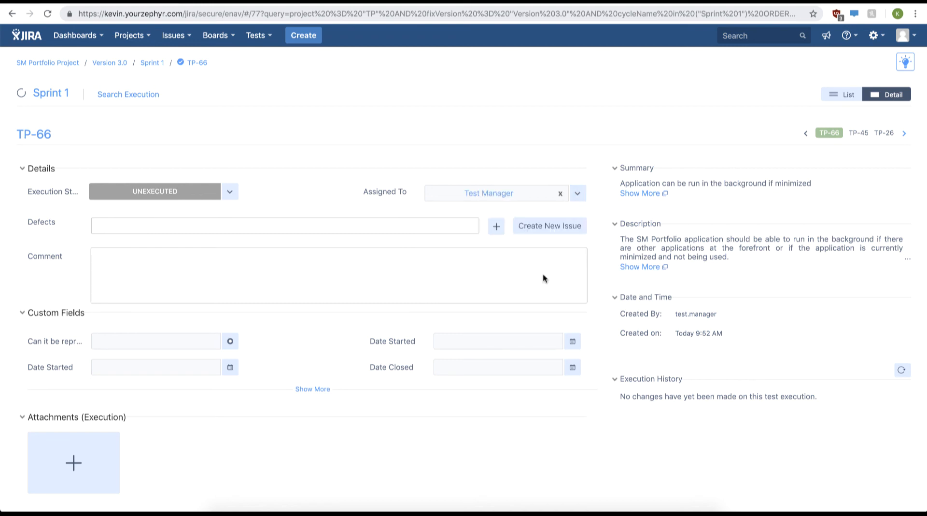